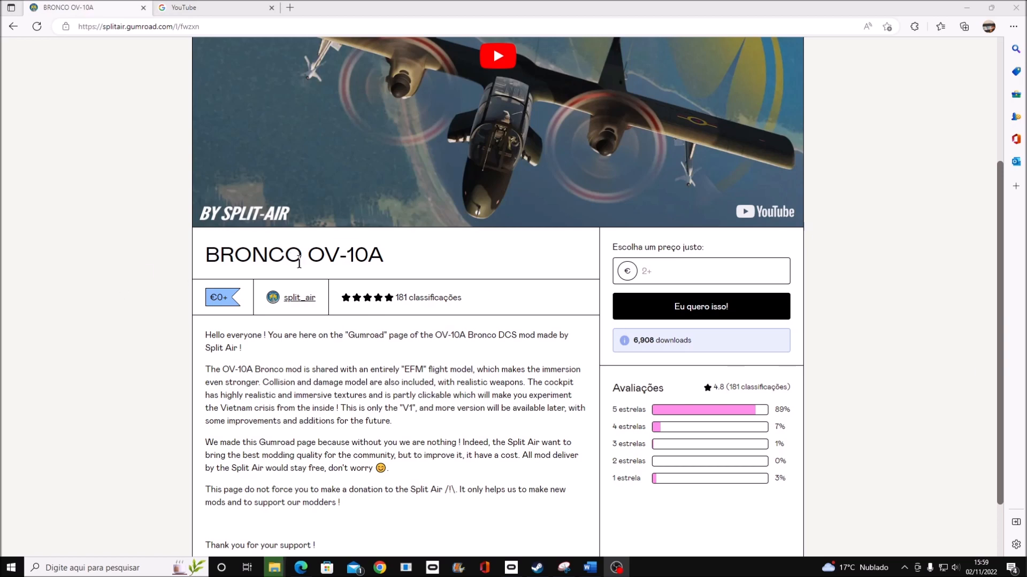
Scroll the Gumroad BRONCO OV-10A product page and select its web address.
scroll("down", 3)
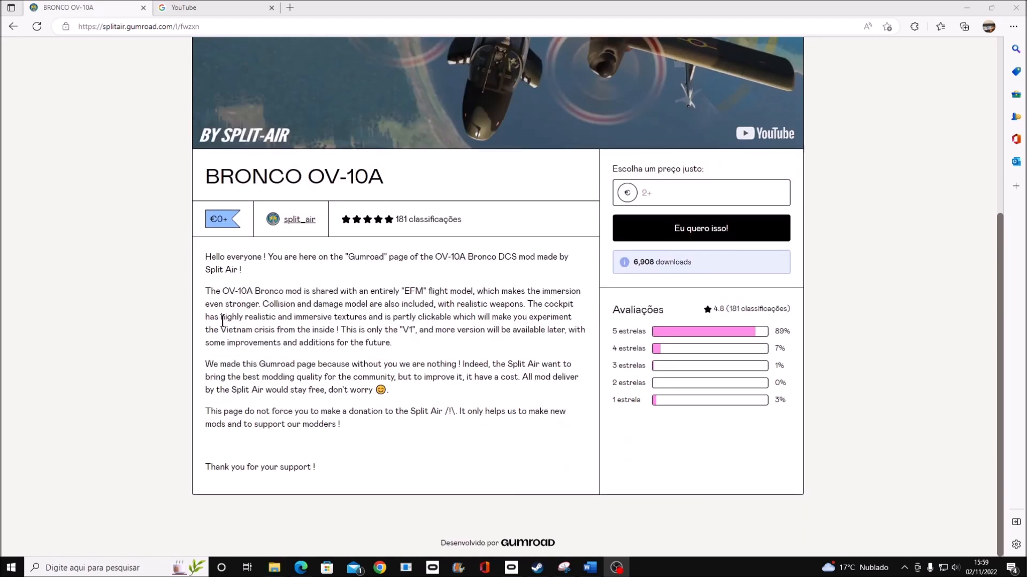
left_click(135, 27)
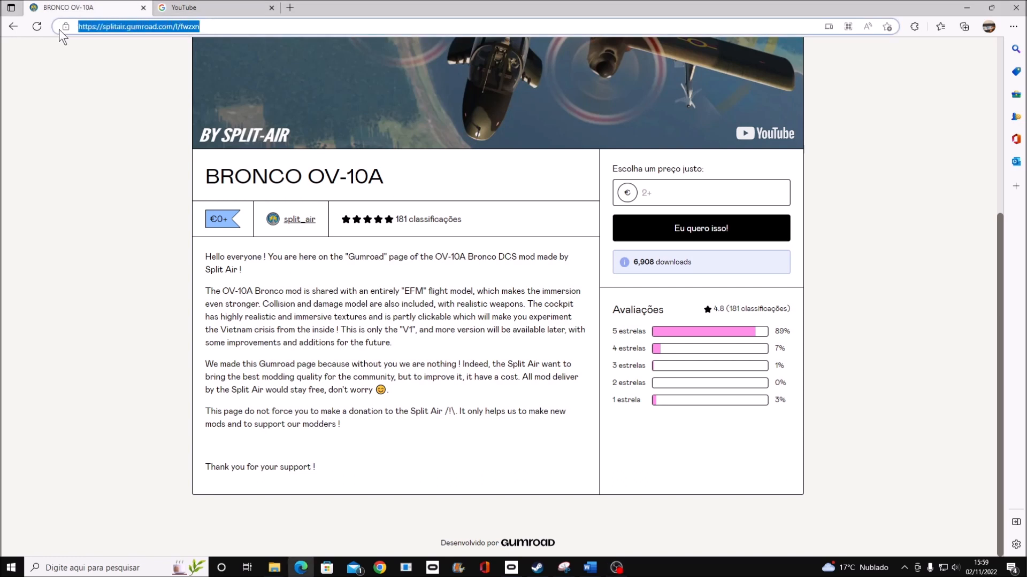
mouse_move(66, 26)
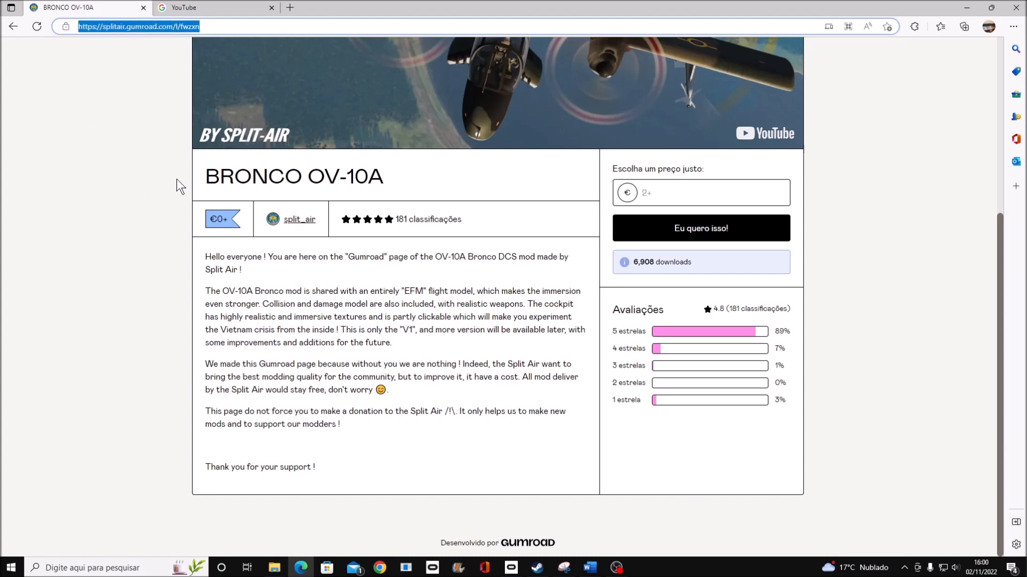
mouse_move(224, 251)
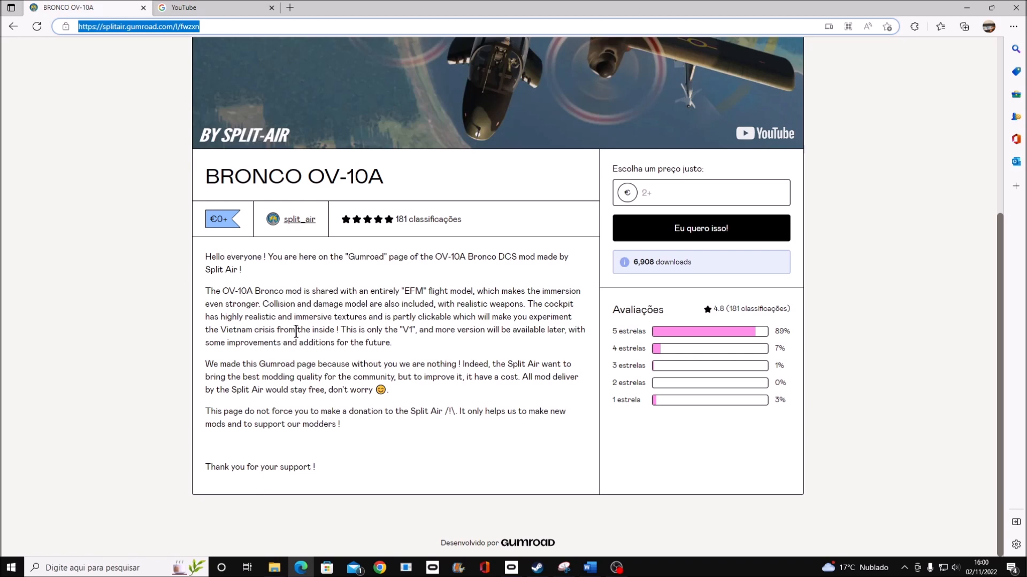
mouse_move(697, 289)
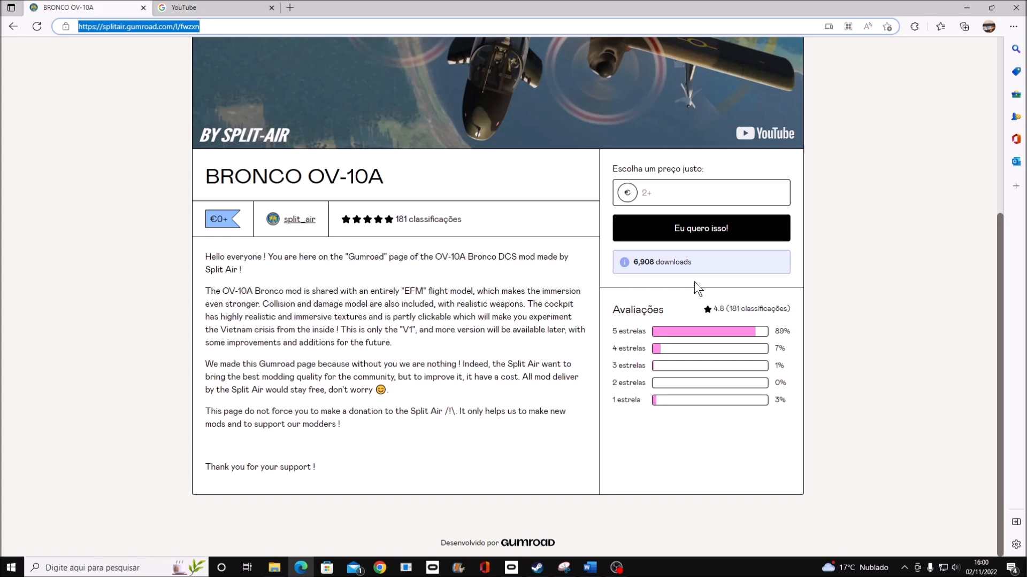
mouse_move(650, 264)
type("1")
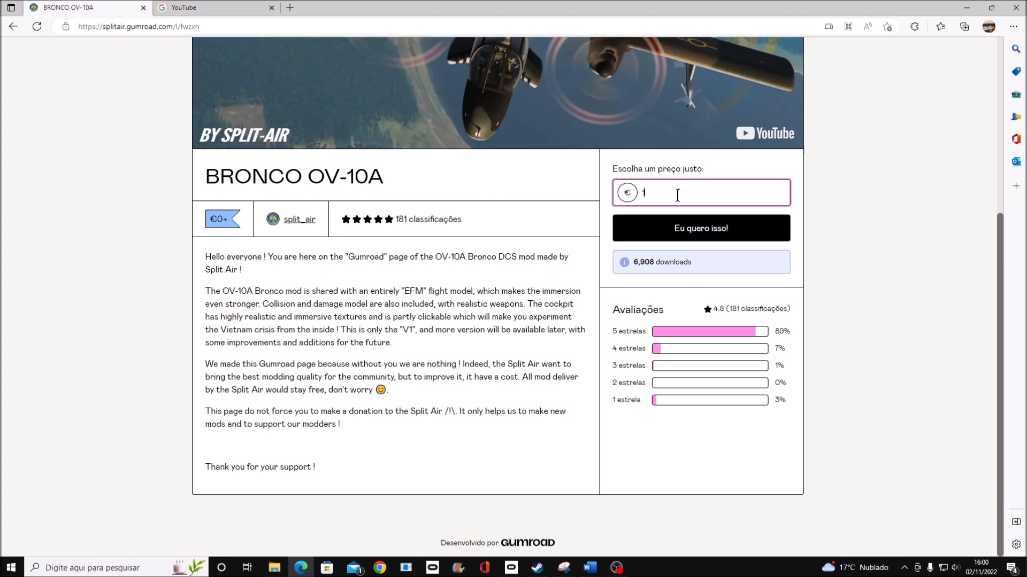
mouse_move(700, 227)
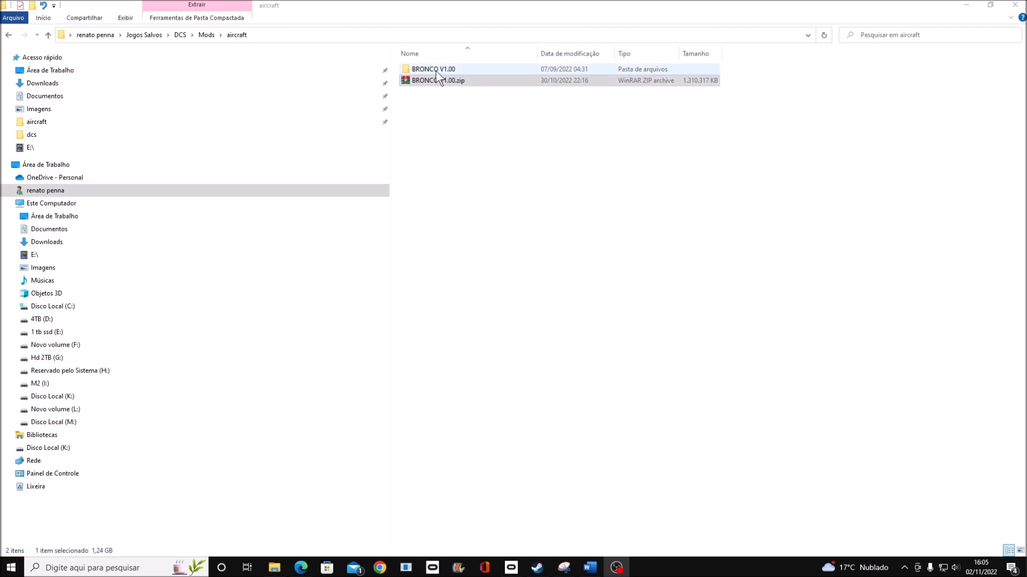
Open the BRONCO V1.00 mod folder inside Saved Games > DCS > Mods > aircraft.
double_click(432, 69)
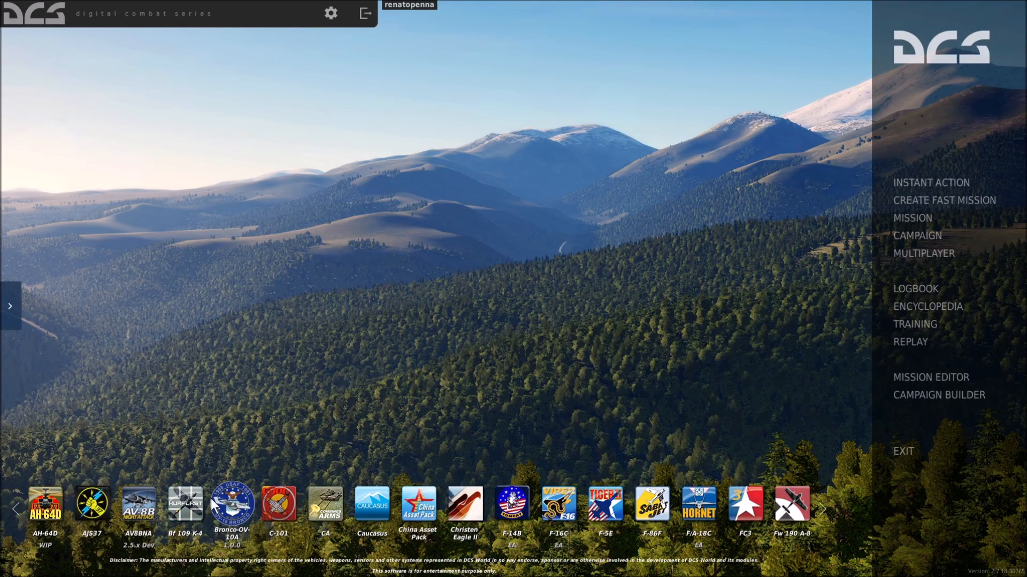
Confirm the Bronco-OV-10A module is installed, then open Create Fast Mission in Advanced Mode.
left_click(232, 504)
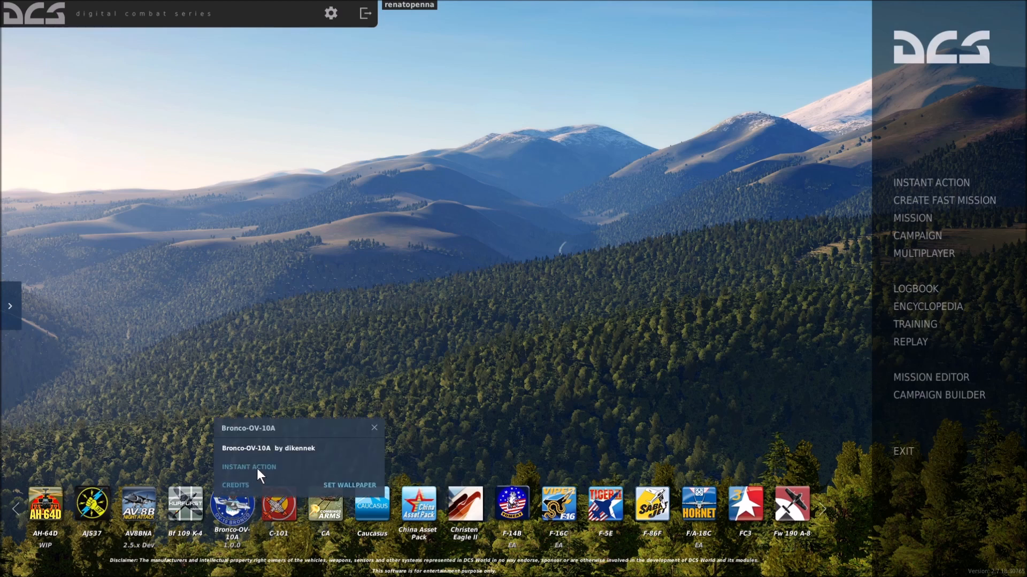
mouse_move(943, 200)
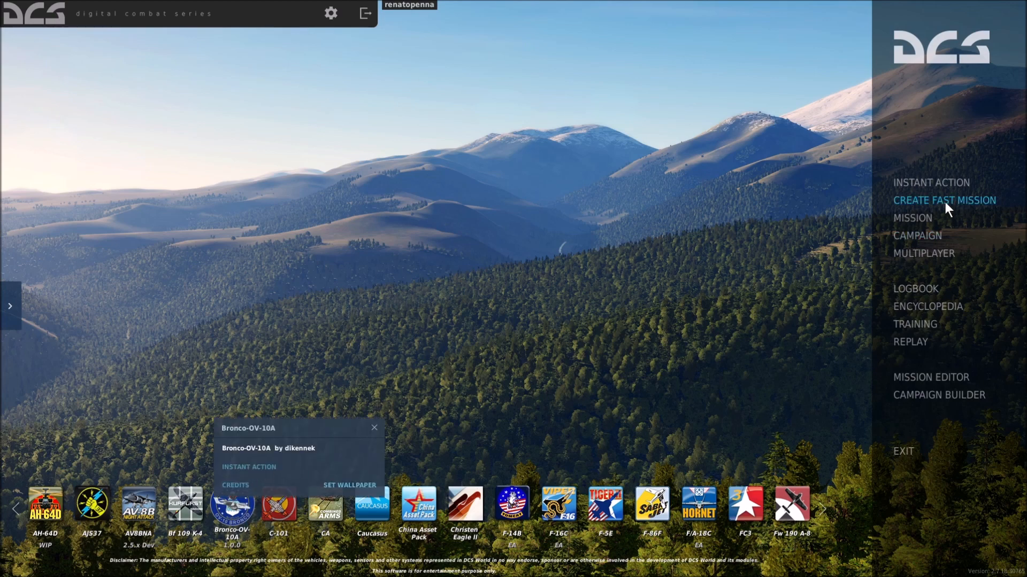
left_click(943, 200)
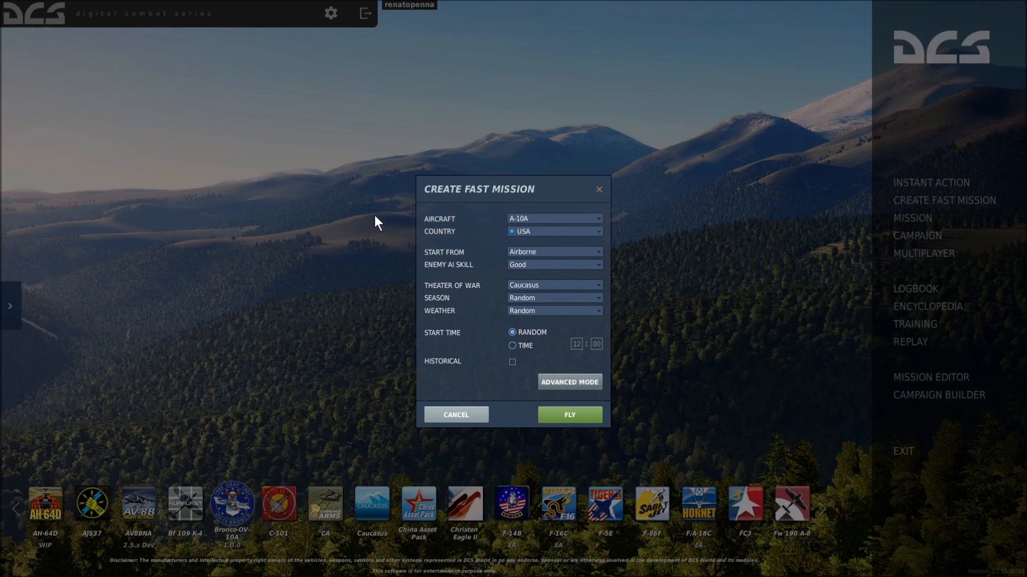
left_click(569, 382)
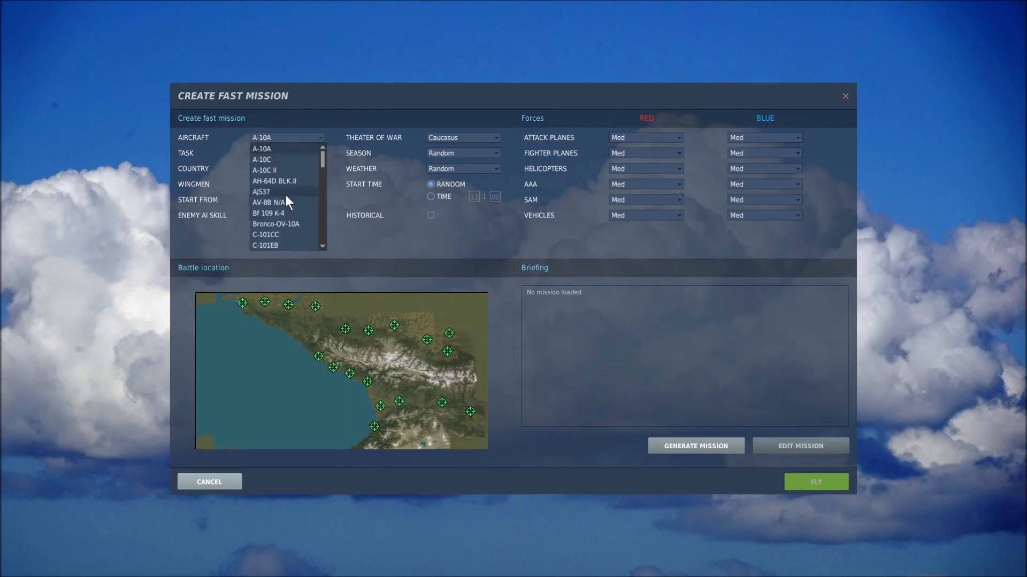
Set Bronco-OV-10A, one wingman, runway start, season, 12:00 start, and coastal airfield location.
left_click(275, 224)
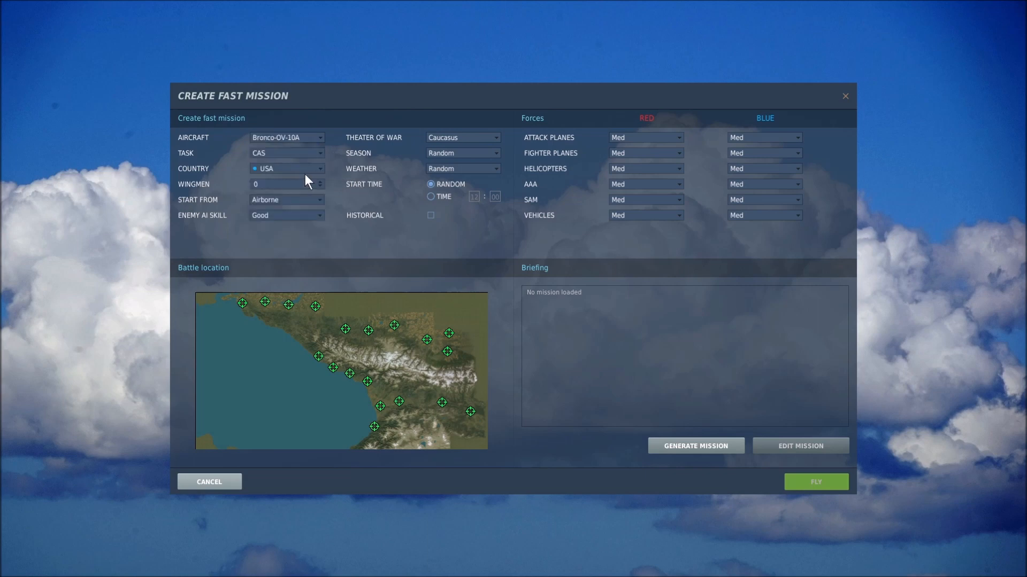
left_click(286, 184)
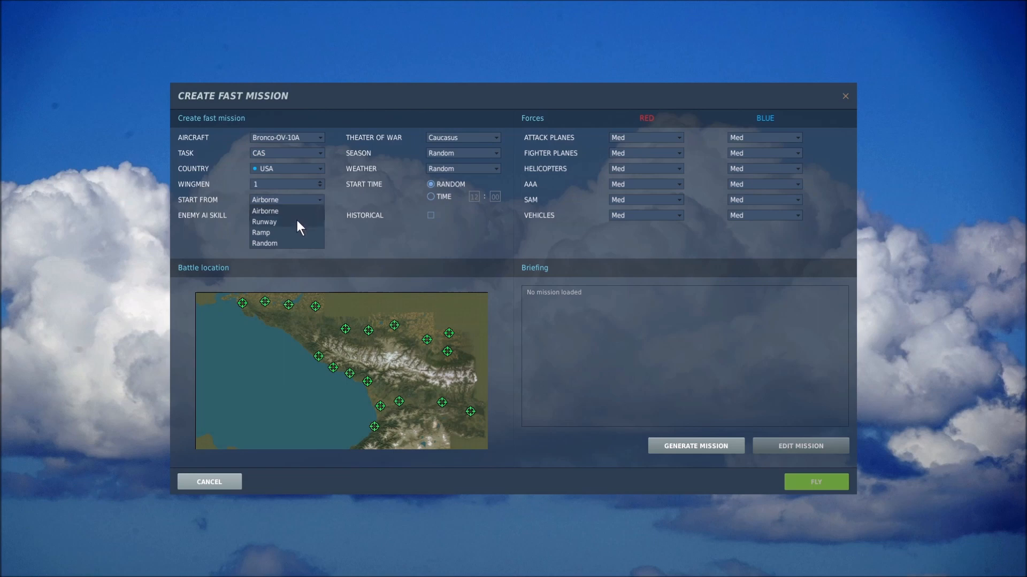
left_click(265, 221)
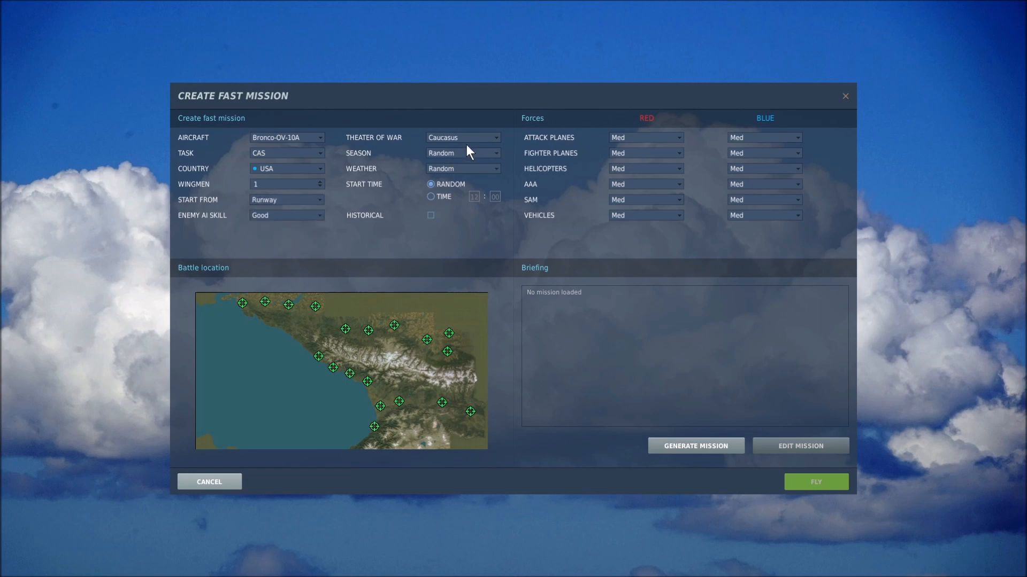
left_click(462, 152)
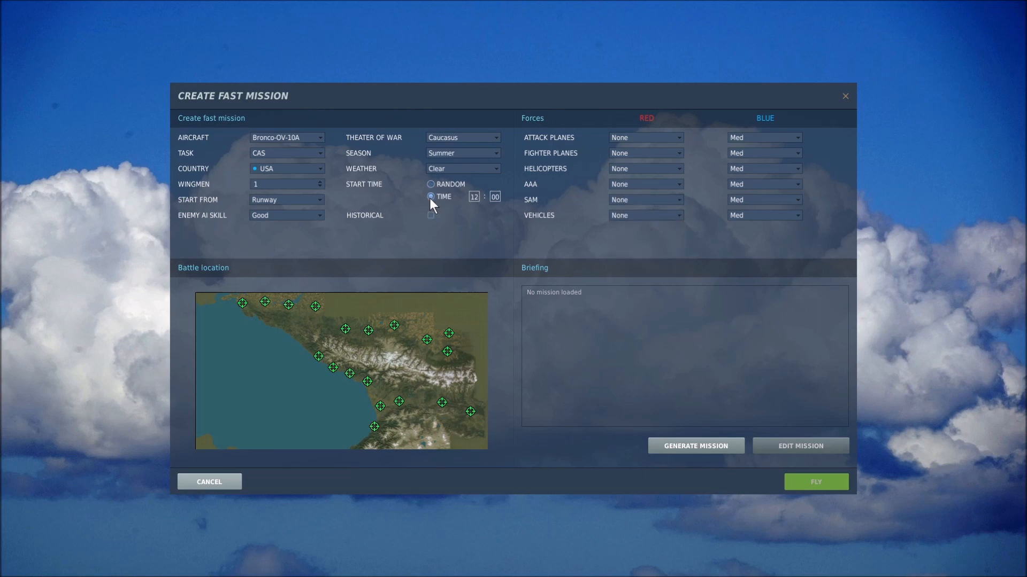
left_click(381, 406)
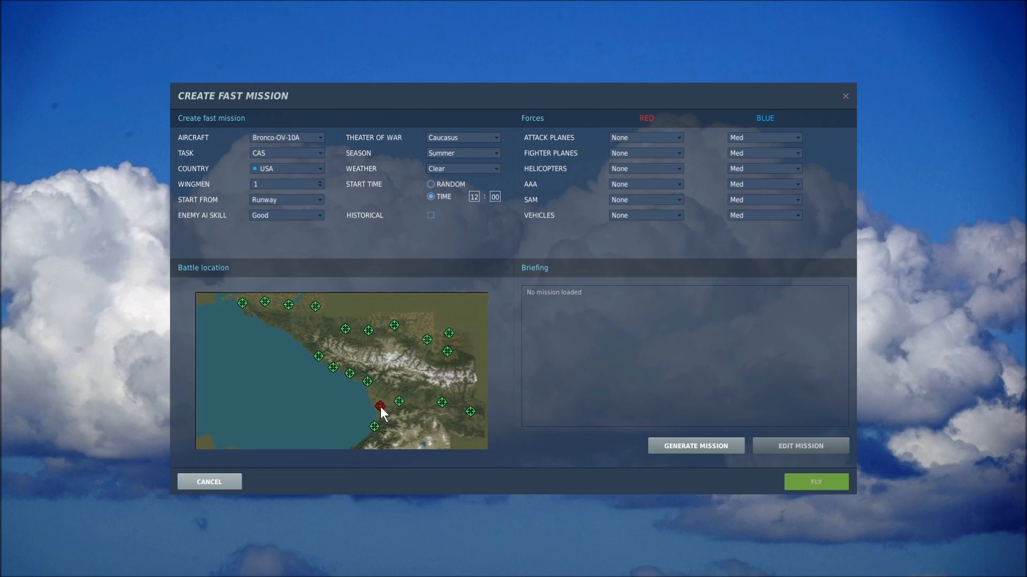
left_click(694, 446)
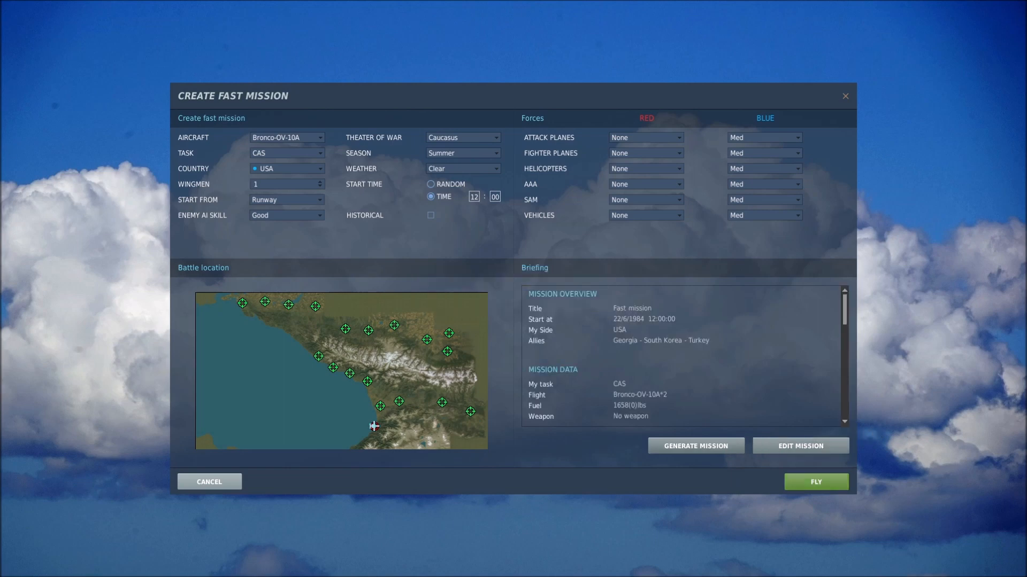
Launch the generated Bronco-OV-10A mission and start it from the briefing.
left_click(694, 446)
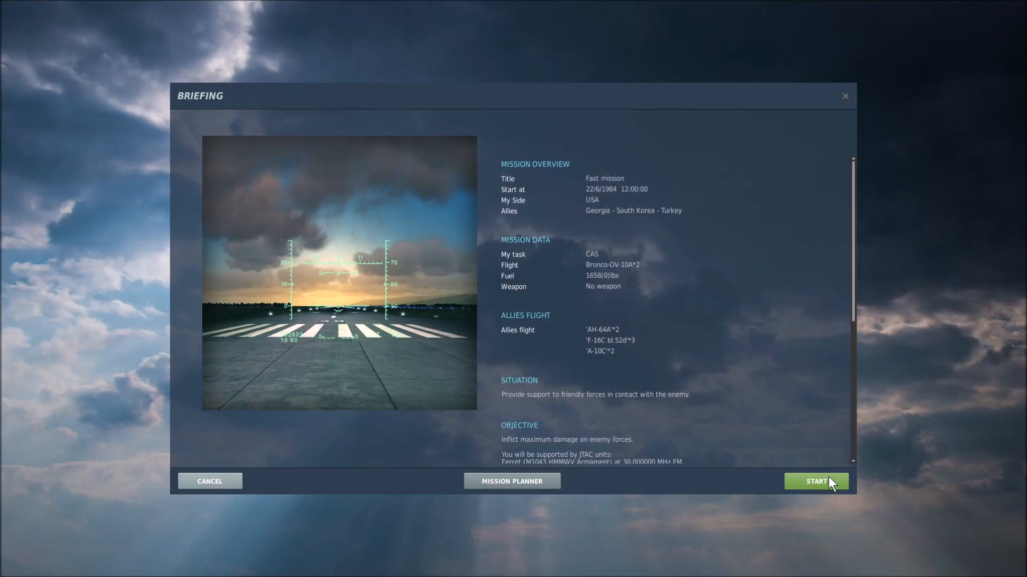
left_click(816, 481)
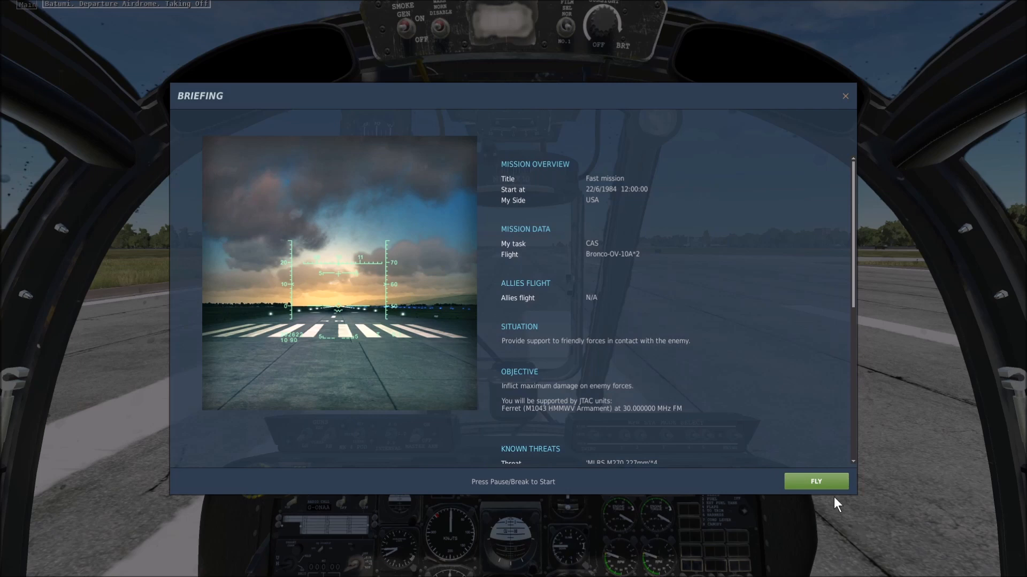
Close the briefing to enter the cockpit, then switch to the F2 external view.
left_click(815, 481)
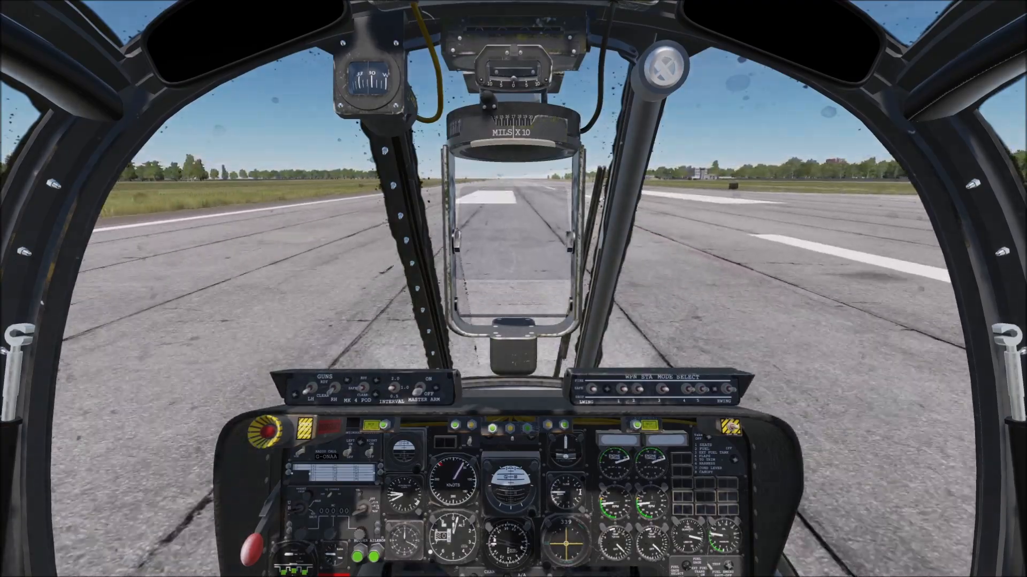
key("F2")
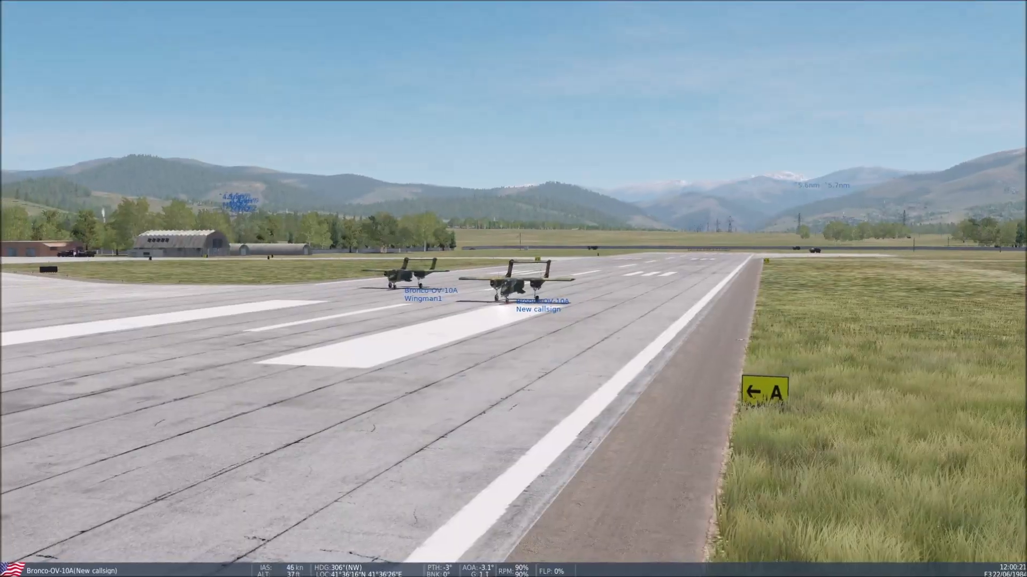